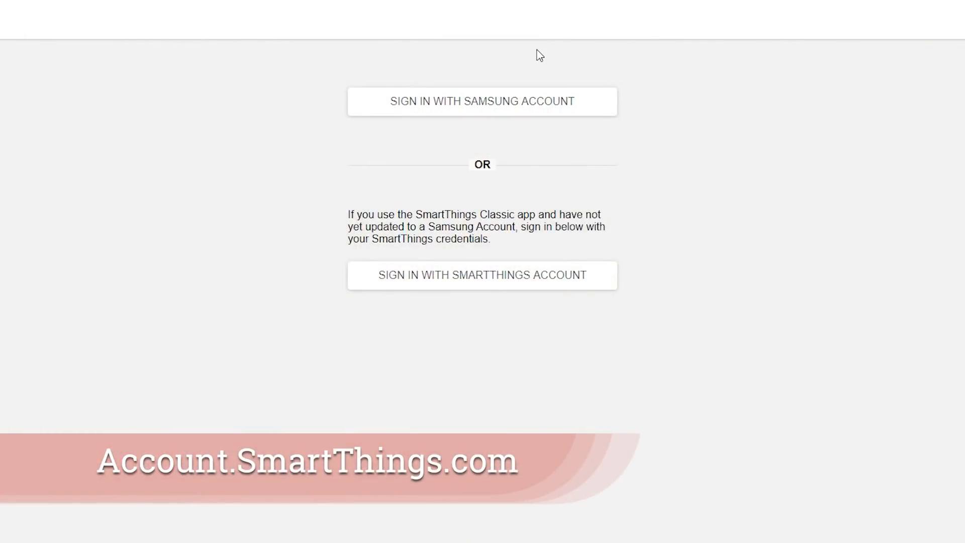
pyautogui.moveTo(453, 113)
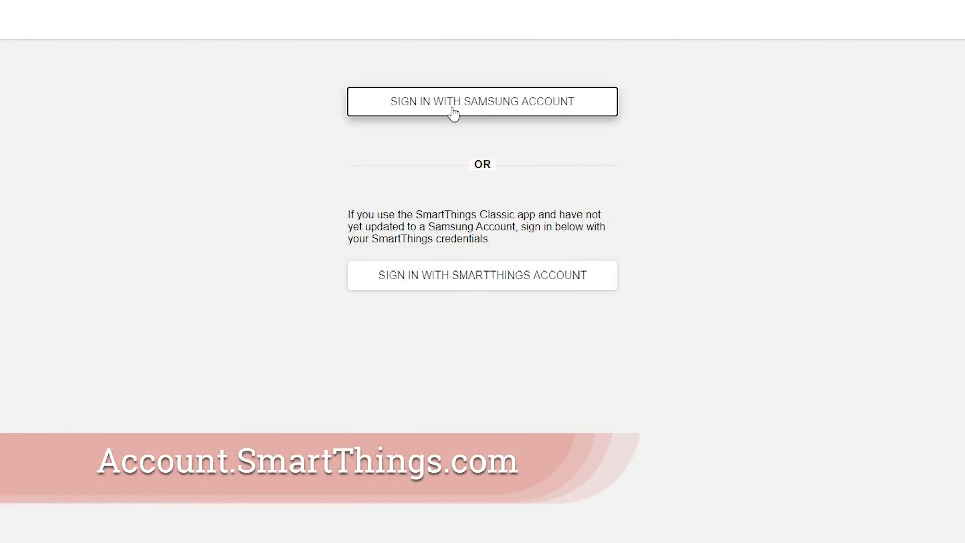
# - Sign in to the Groovy IDE through the Samsung Account option
pyautogui.click(482, 101)
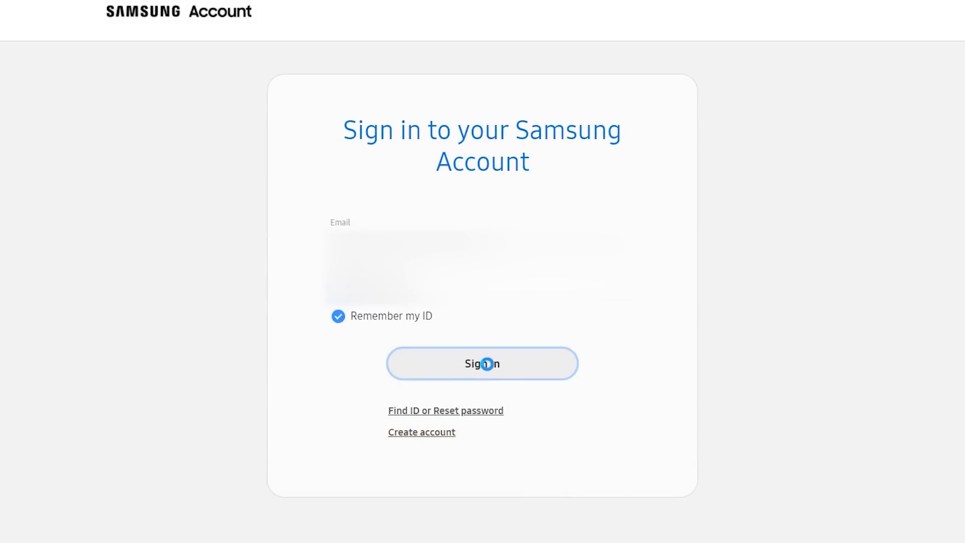
pyautogui.click(482, 363)
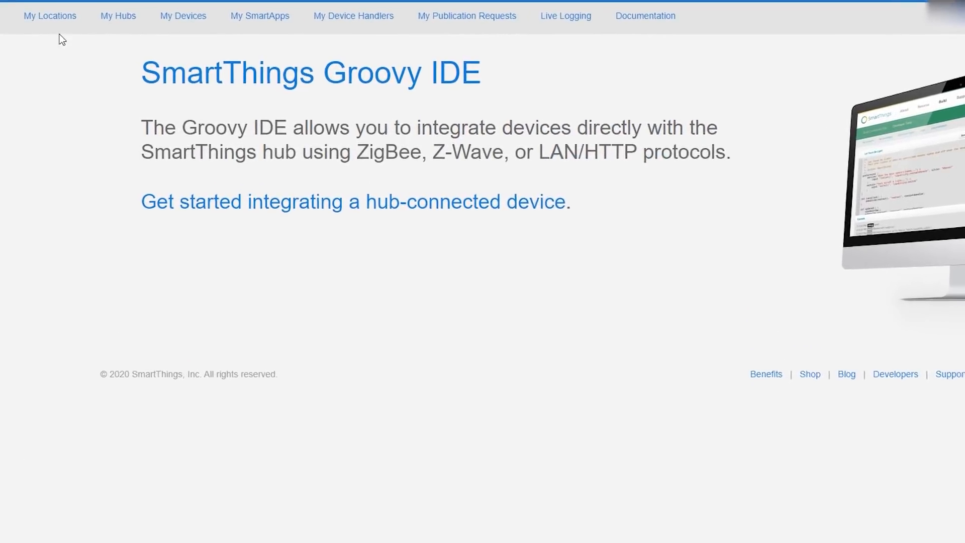
# - Create a 'Downstairs TV' mode under Home 2 and open it for editing
pyautogui.click(49, 16)
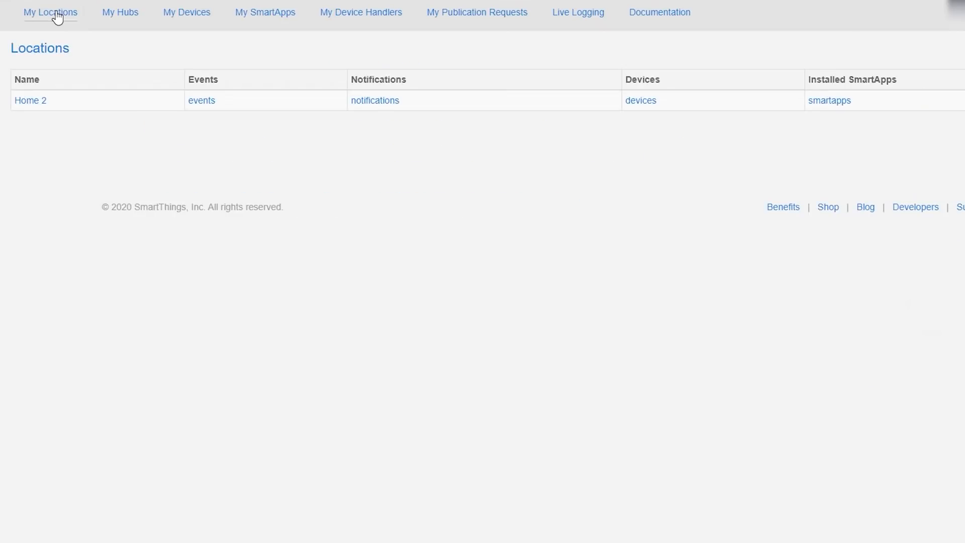
pyautogui.moveTo(29, 100)
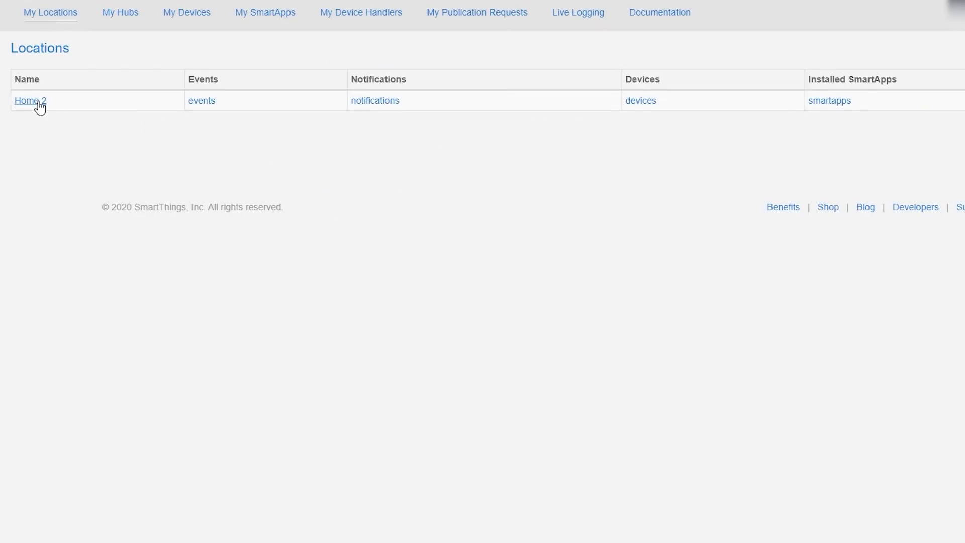
pyautogui.click(29, 101)
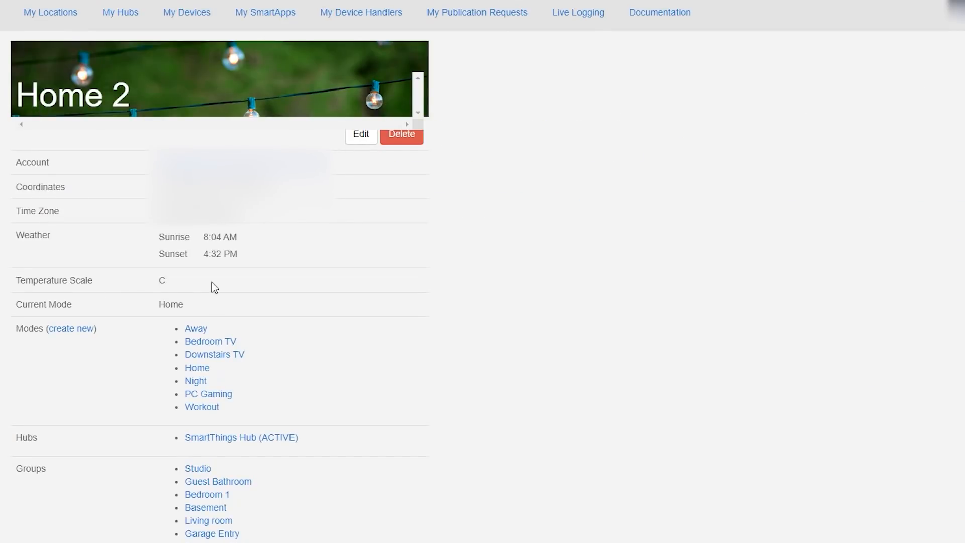
pyautogui.moveTo(71, 328)
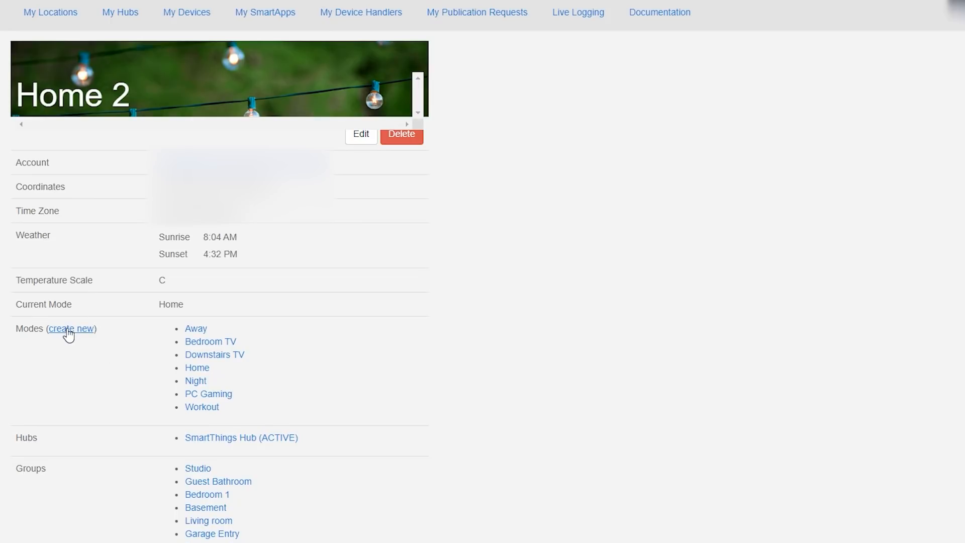
pyautogui.click(71, 328)
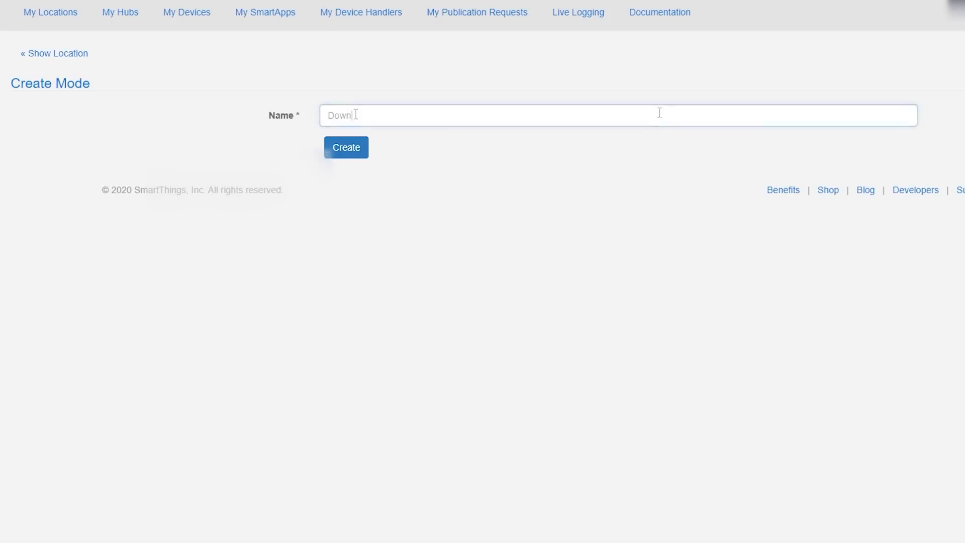
pyautogui.write('stairs TV')
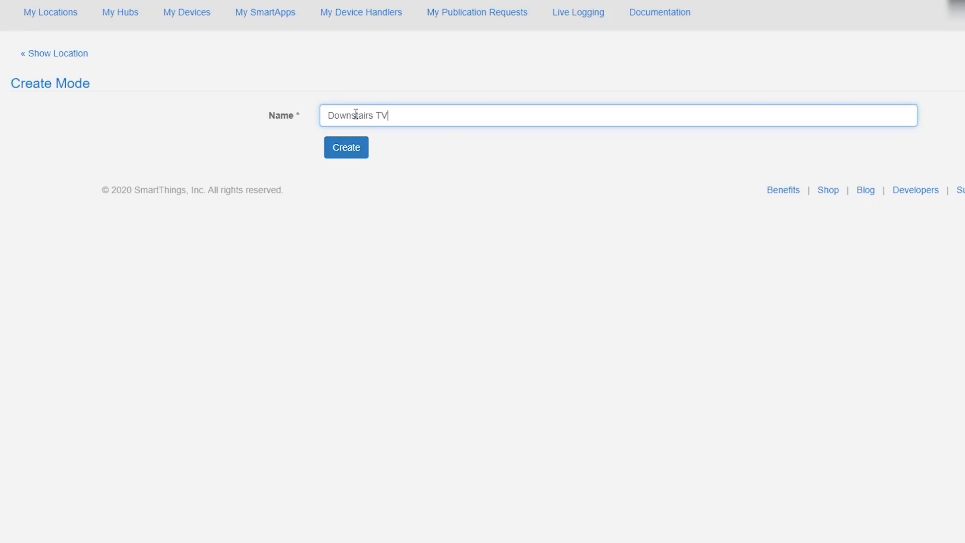
pyautogui.click(346, 147)
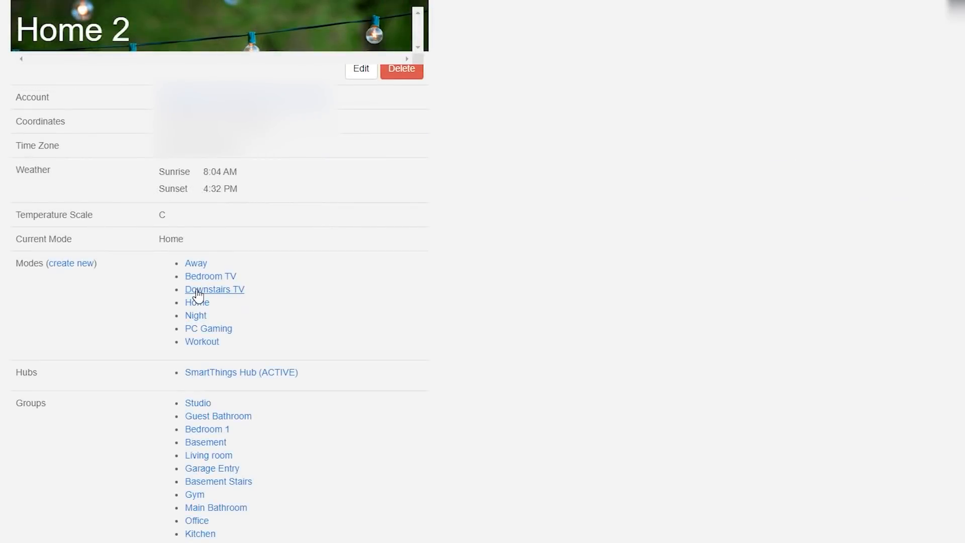
pyautogui.click(214, 290)
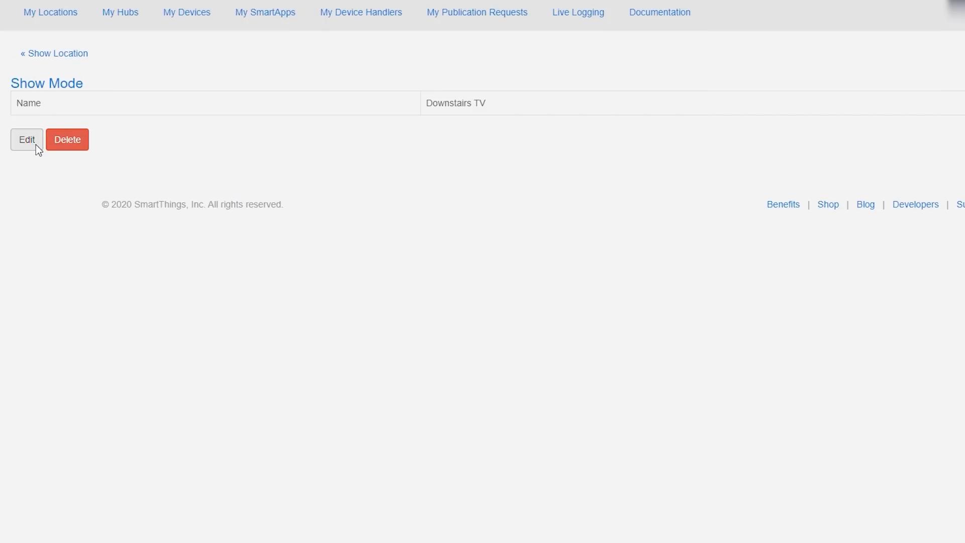
pyautogui.click(576, 12)
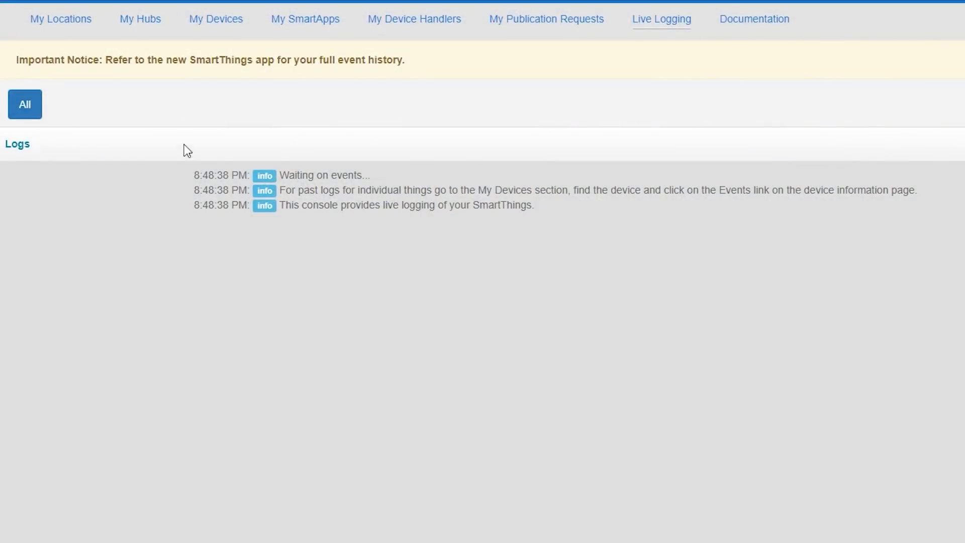
pyautogui.moveTo(209, 29)
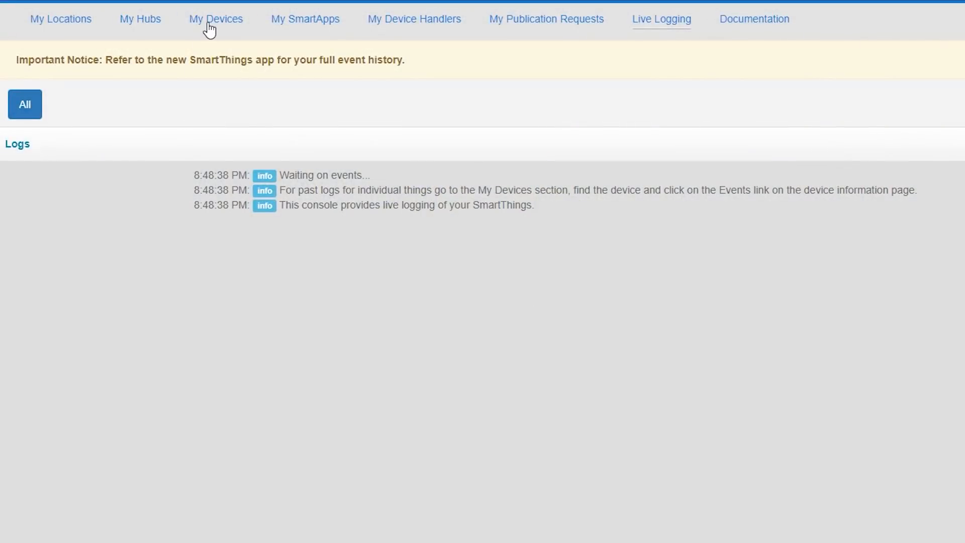
# - Label the device 'SmartThings Movie Virtual Switch', set its type to Virtual Switch, and update
pyautogui.click(216, 19)
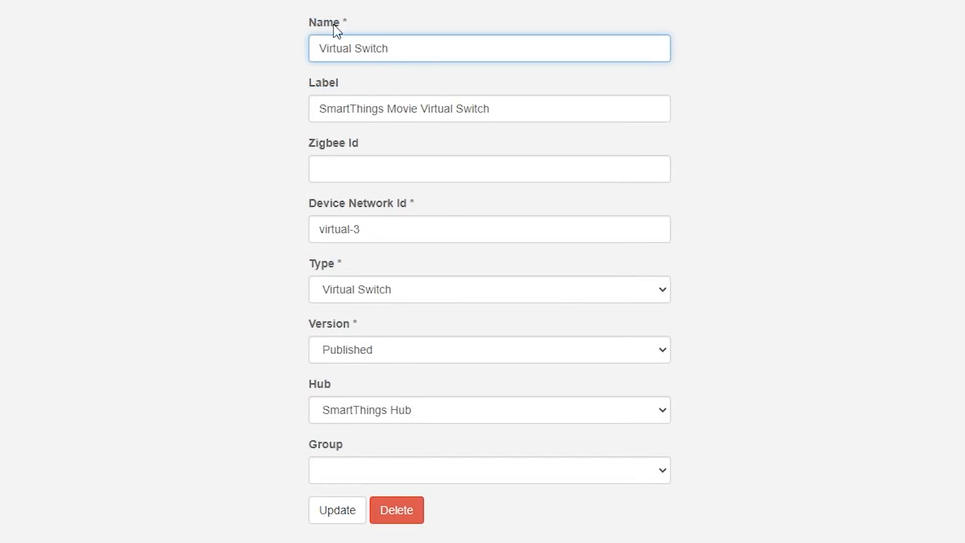
pyautogui.click(488, 109)
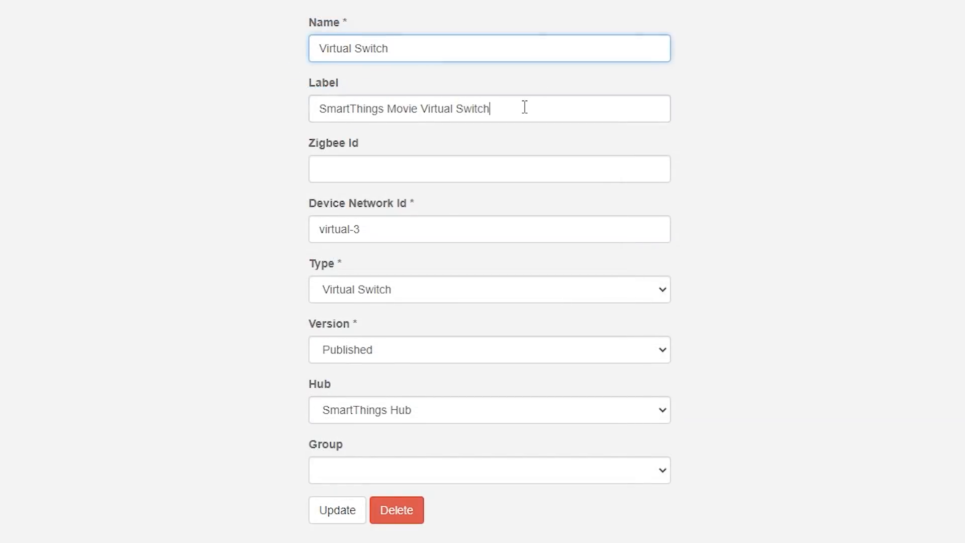
pyautogui.click(488, 109)
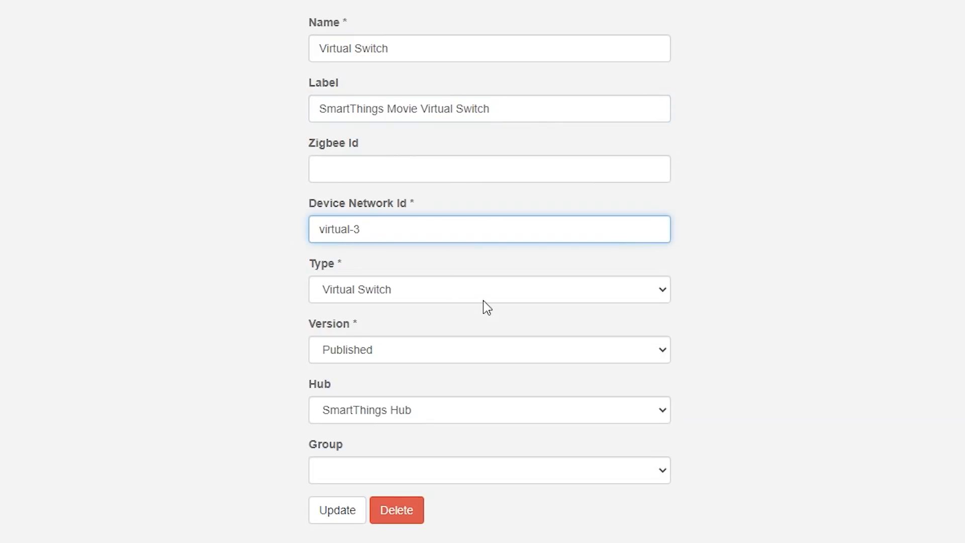
pyautogui.click(488, 290)
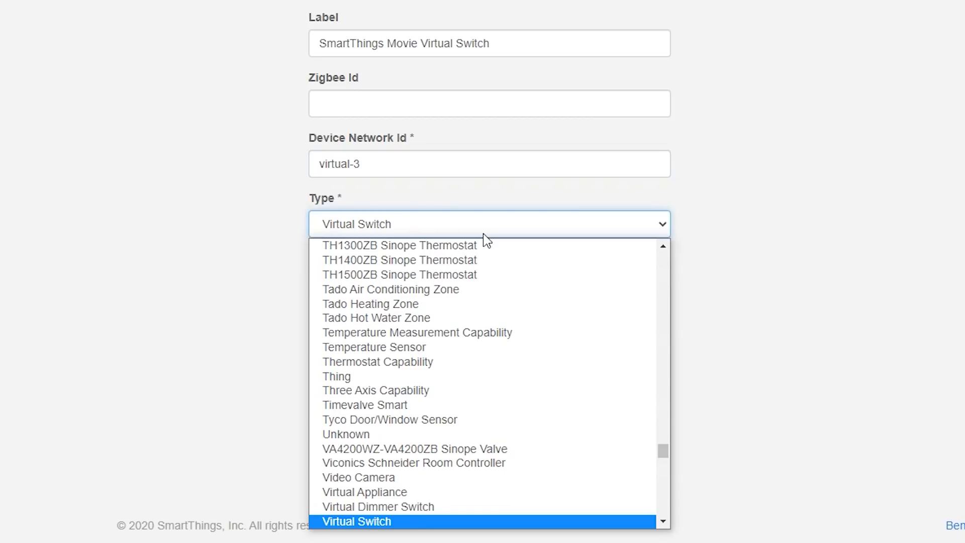
pyautogui.click(357, 522)
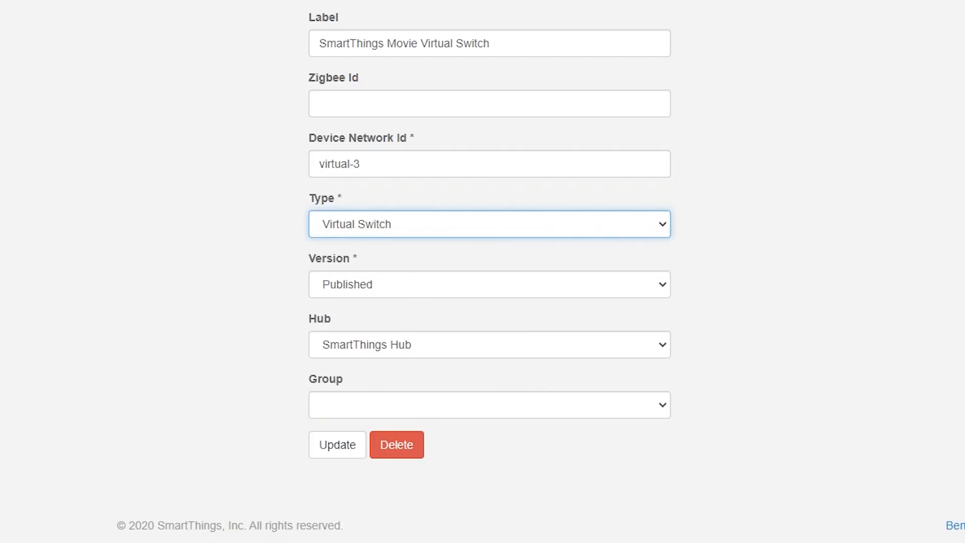
pyautogui.click(337, 445)
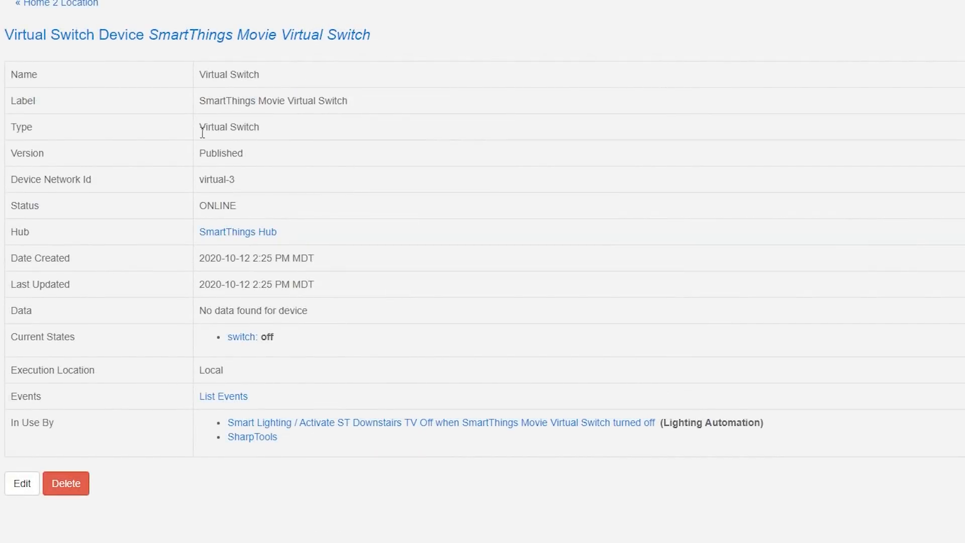
pyautogui.doubleClick(272, 100)
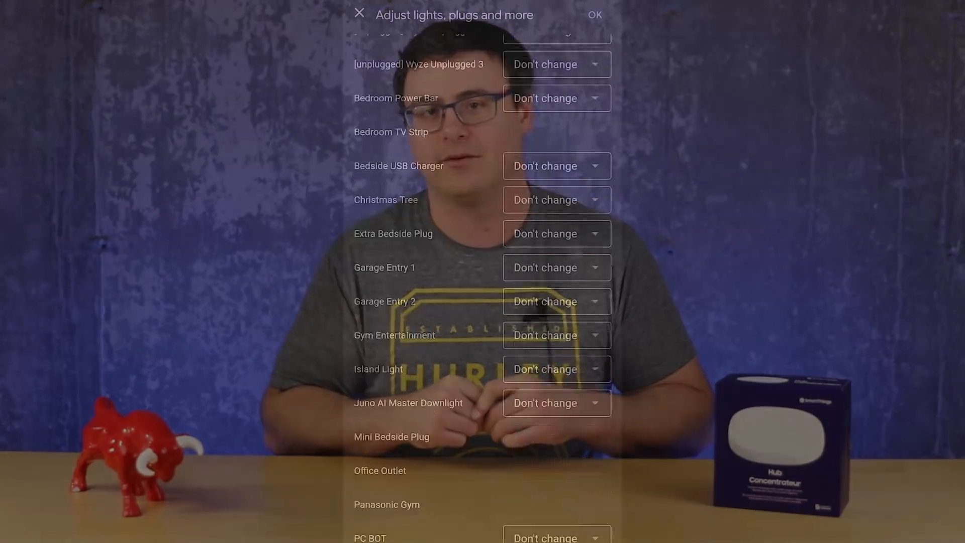
pyautogui.scroll(-3)
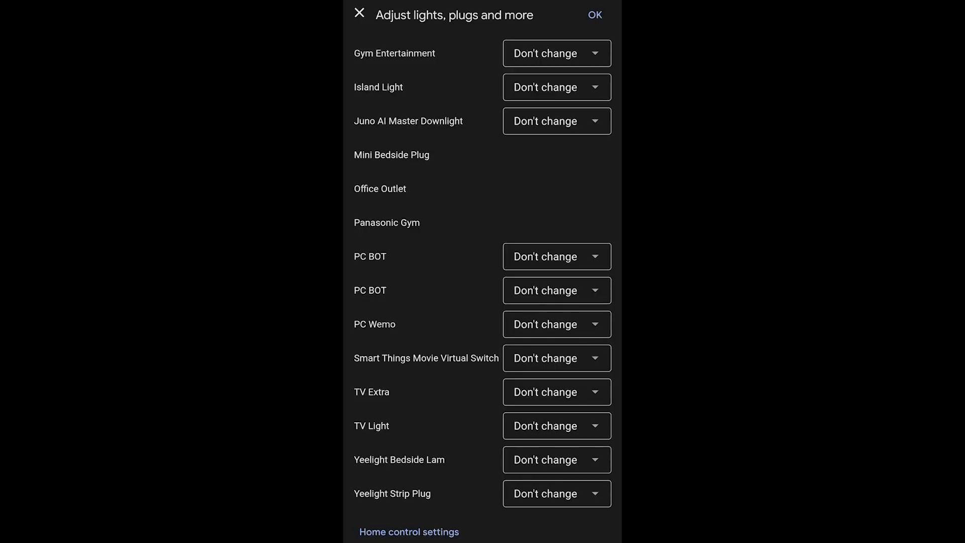
# - Scroll the All Devices list to locate SmartThings Movie Virtual Switch
pyautogui.click(359, 13)
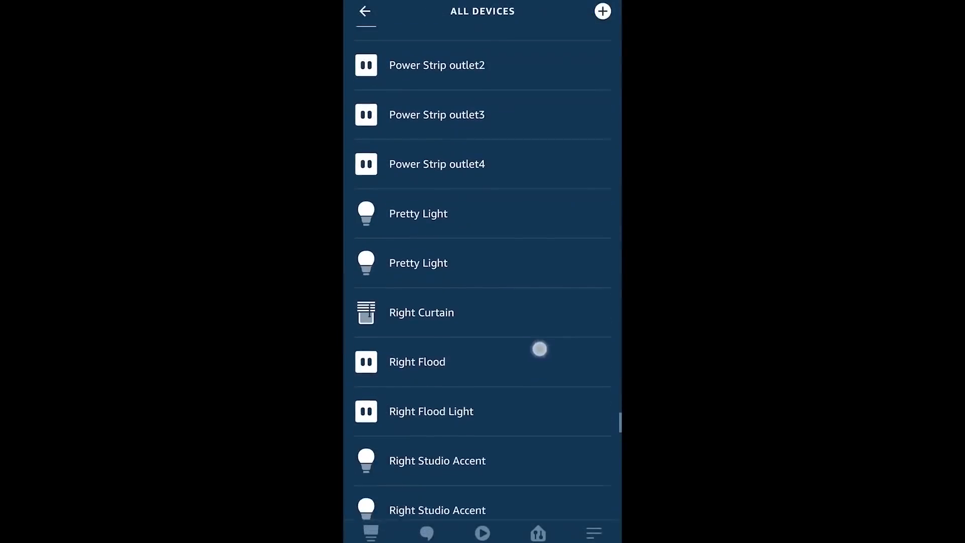
pyautogui.scroll(-3)
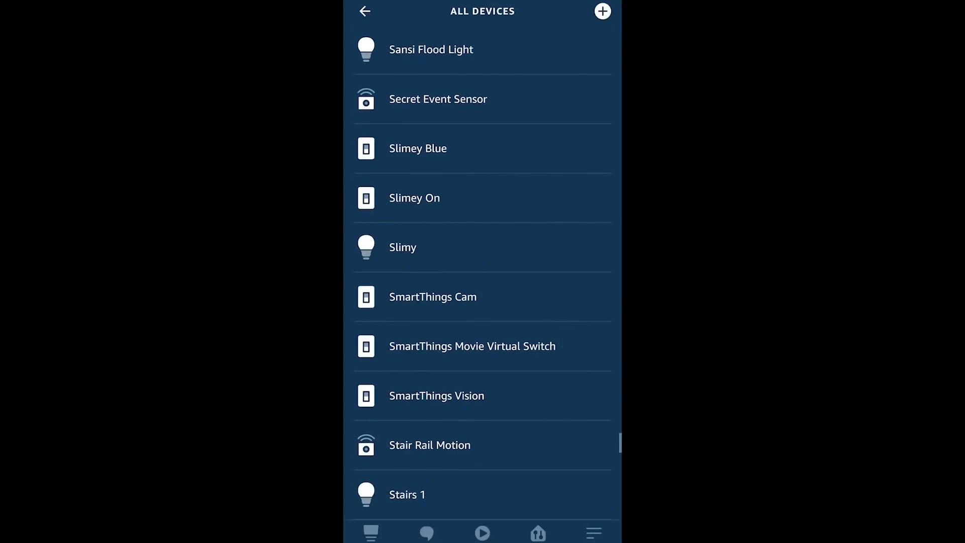
pyautogui.scroll(3)
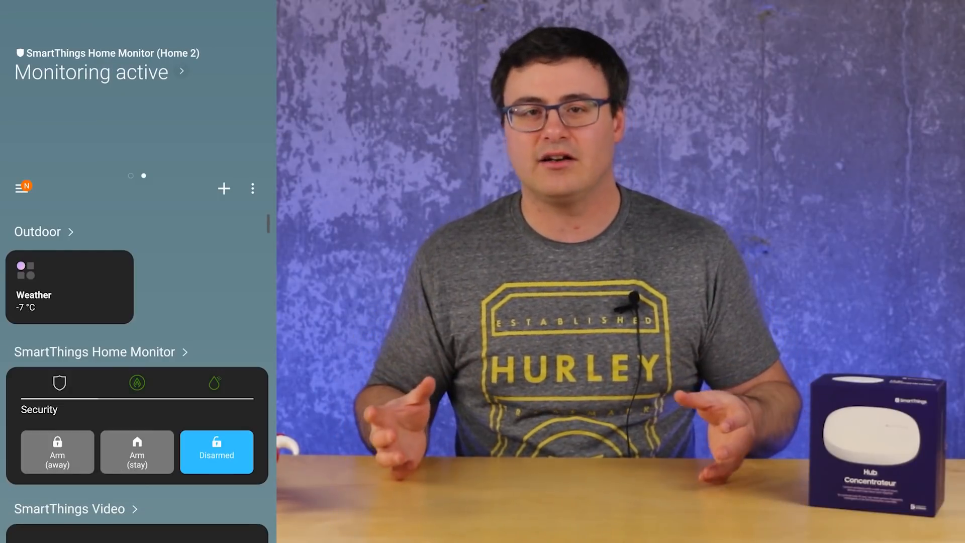
# - Open Automations from the Home 2 dashboard's side menu
pyautogui.click(19, 188)
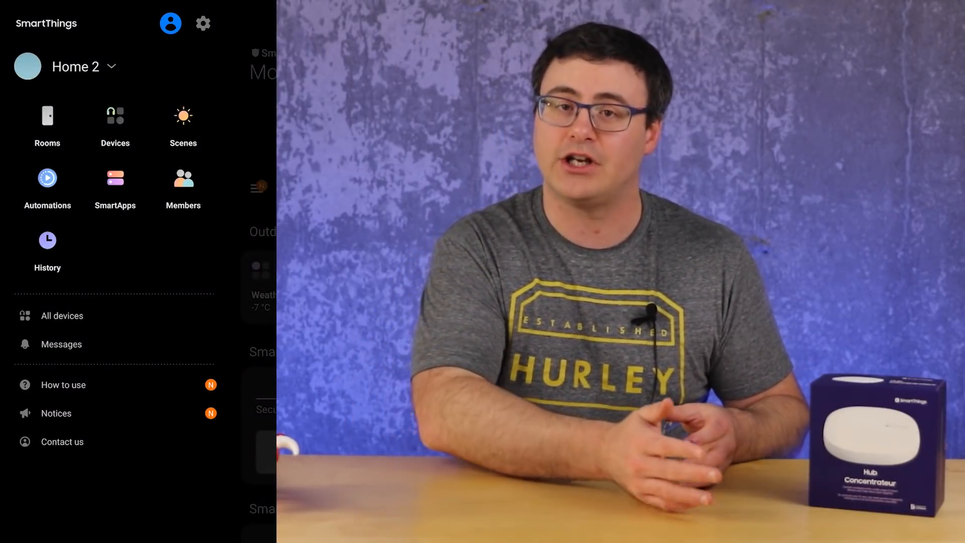
pyautogui.click(47, 184)
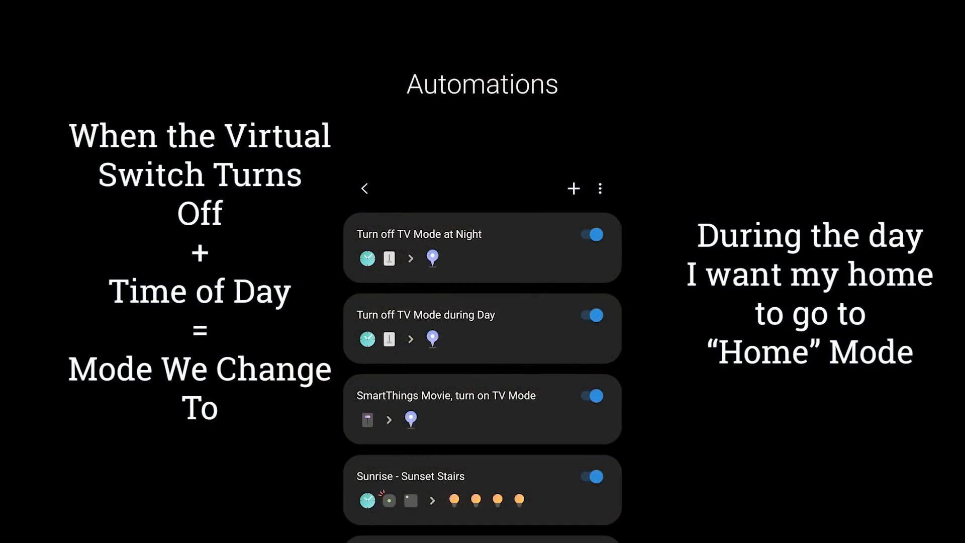
pyautogui.click(482, 327)
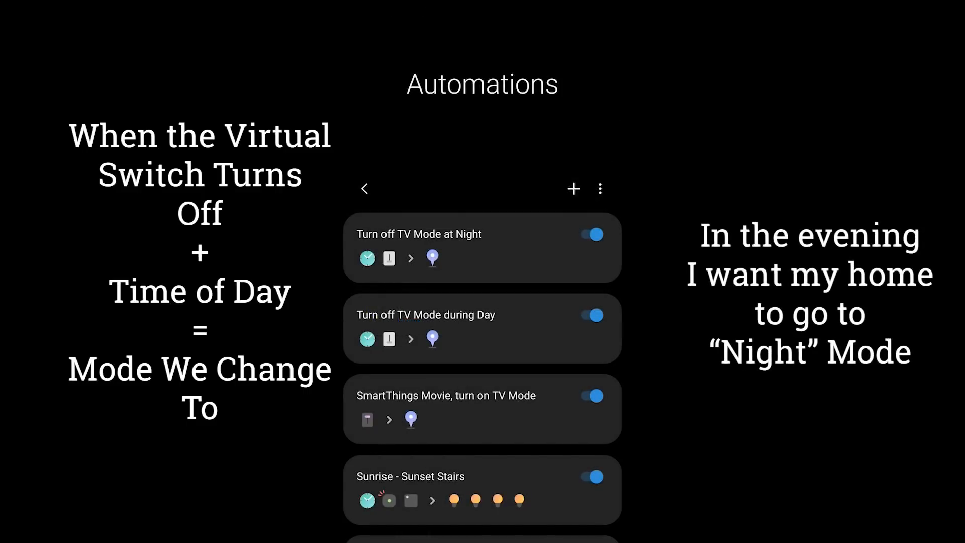
pyautogui.click(482, 247)
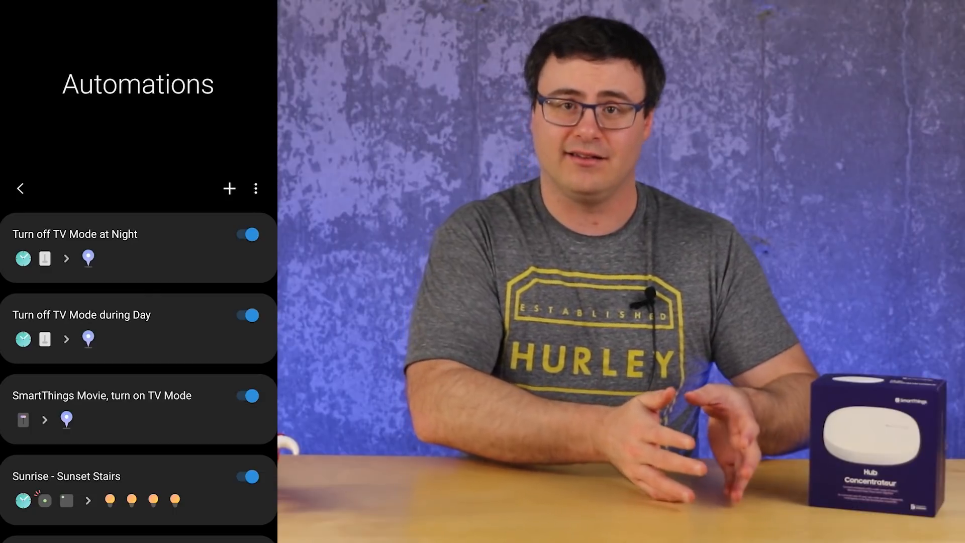
# - Scroll up through the Home 2 menu sections
pyautogui.scroll(3)
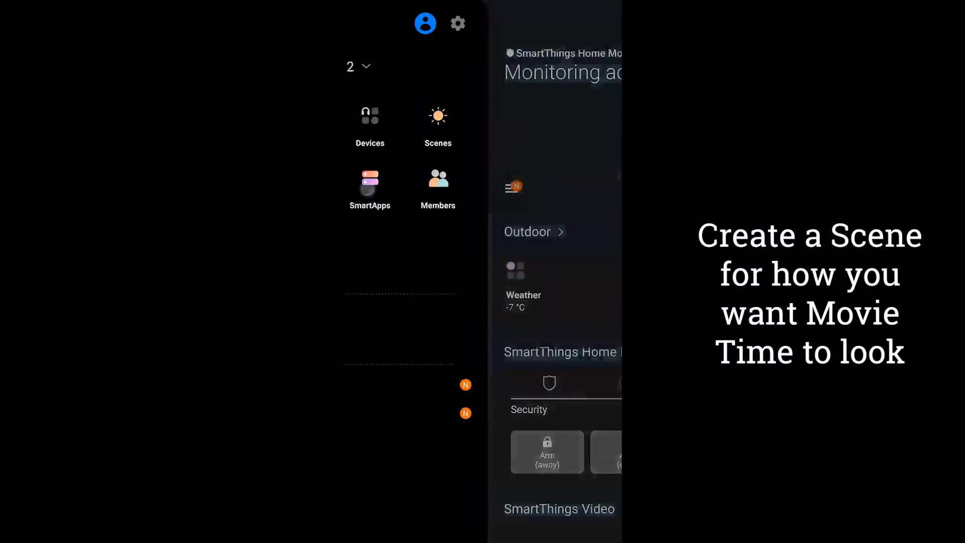
# - Start a new scene named 'Downstairs Nighttime TV' and add a device-control action
pyautogui.click(438, 123)
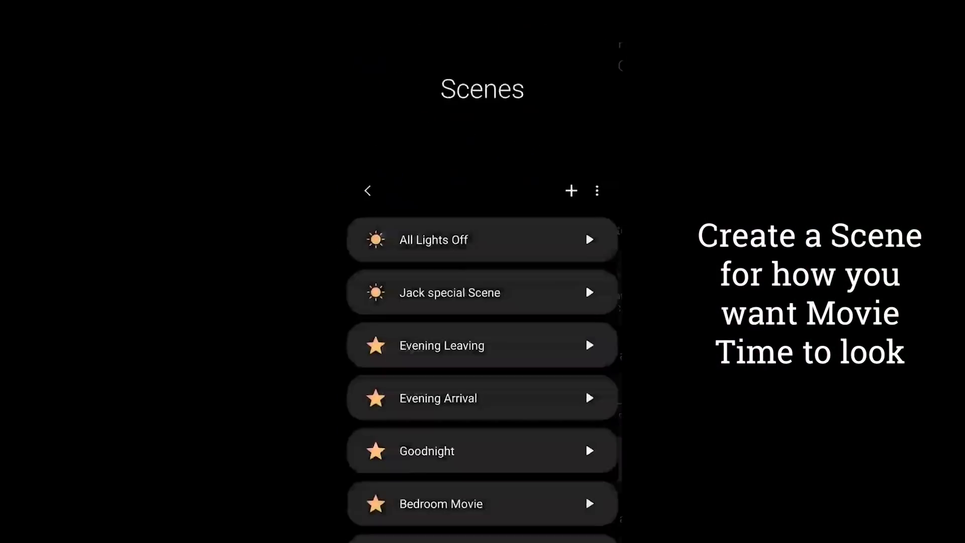
pyautogui.click(570, 190)
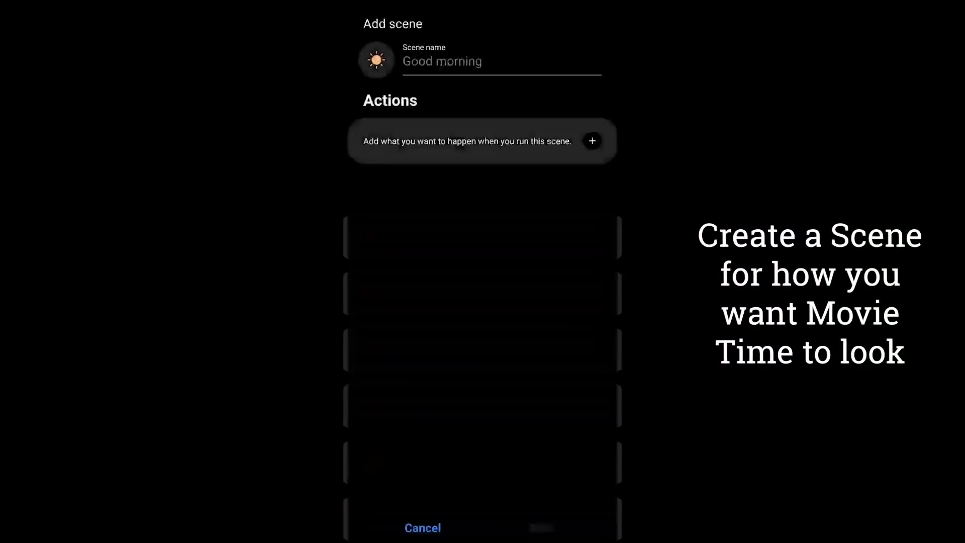
pyautogui.click(501, 61)
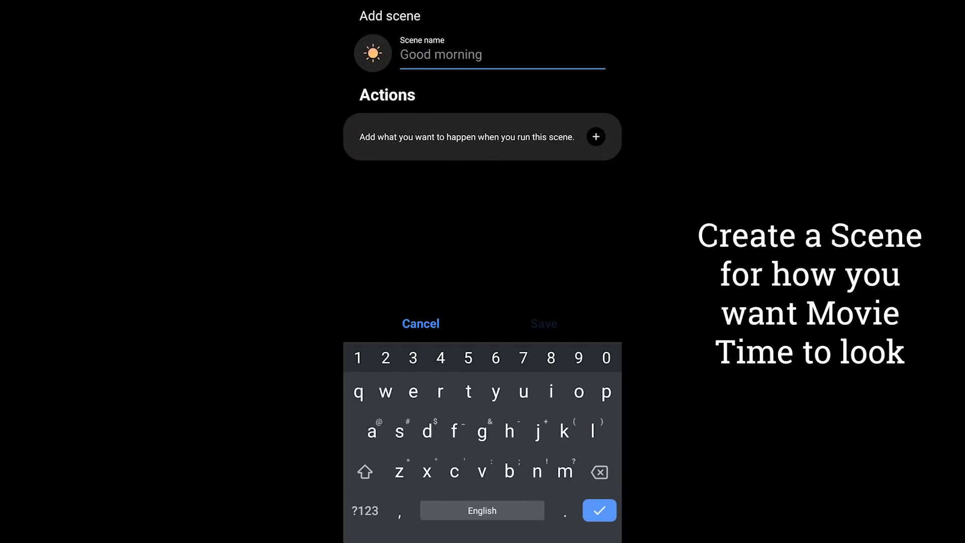
pyautogui.write('Downstairs Nighttime TV')
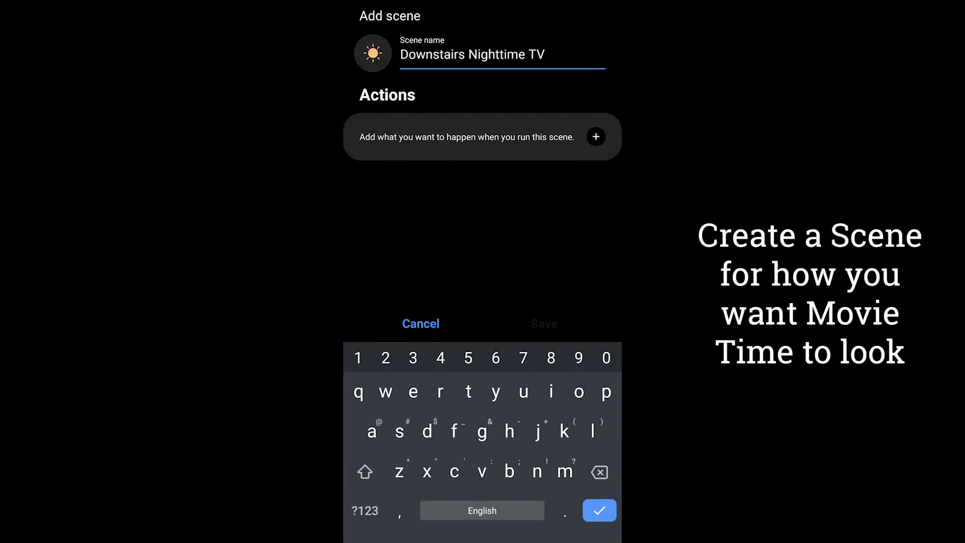
pyautogui.click(596, 136)
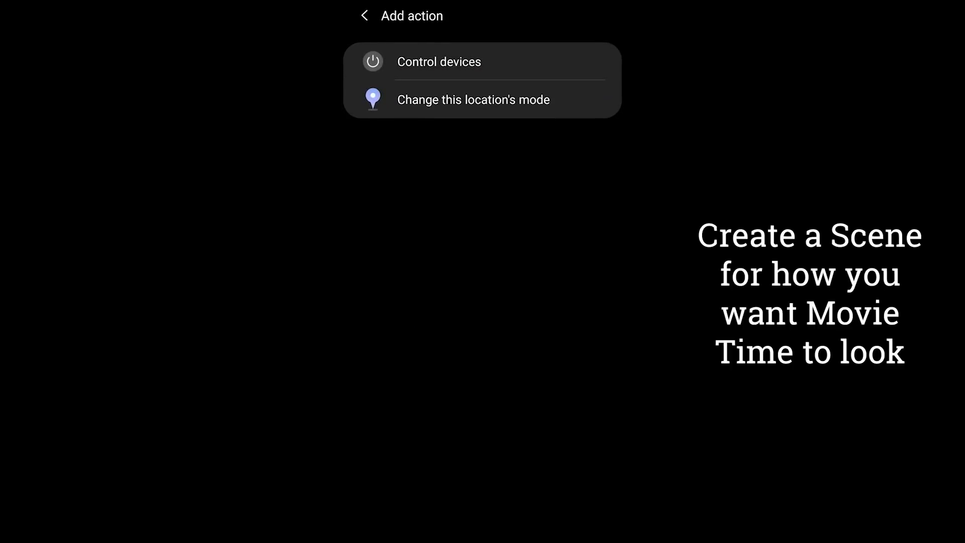
pyautogui.click(438, 61)
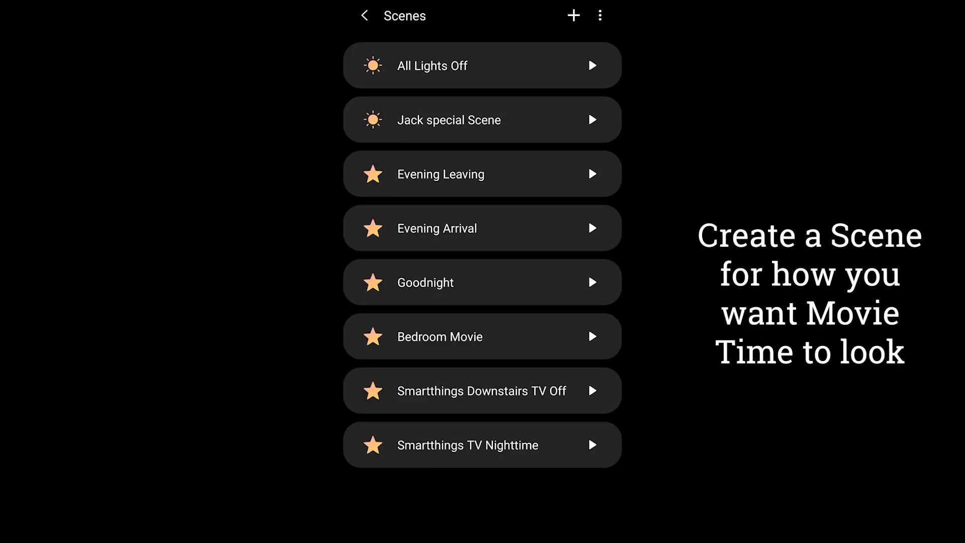
# - Open the Smartthings TV Nighttime scene and scroll through its light actions
pyautogui.click(482, 445)
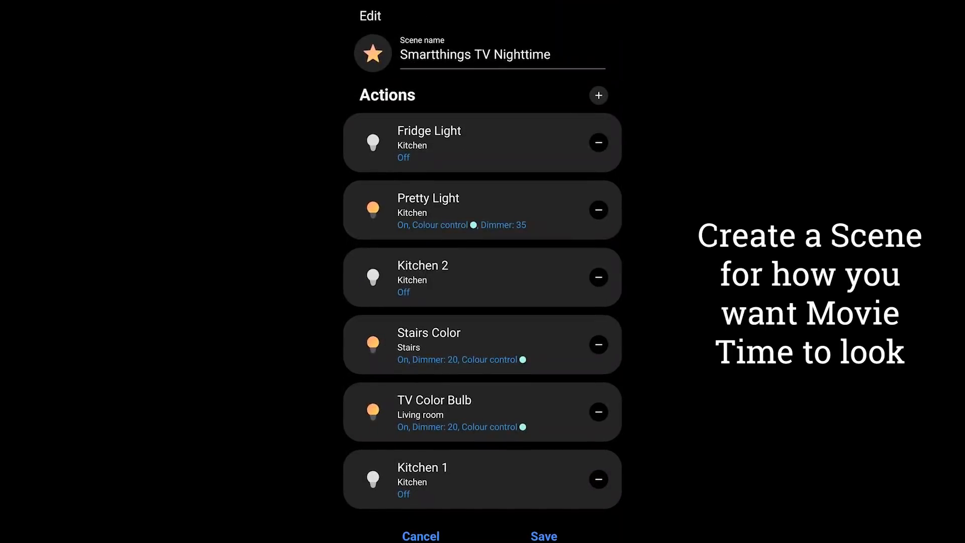
pyautogui.scroll(-3)
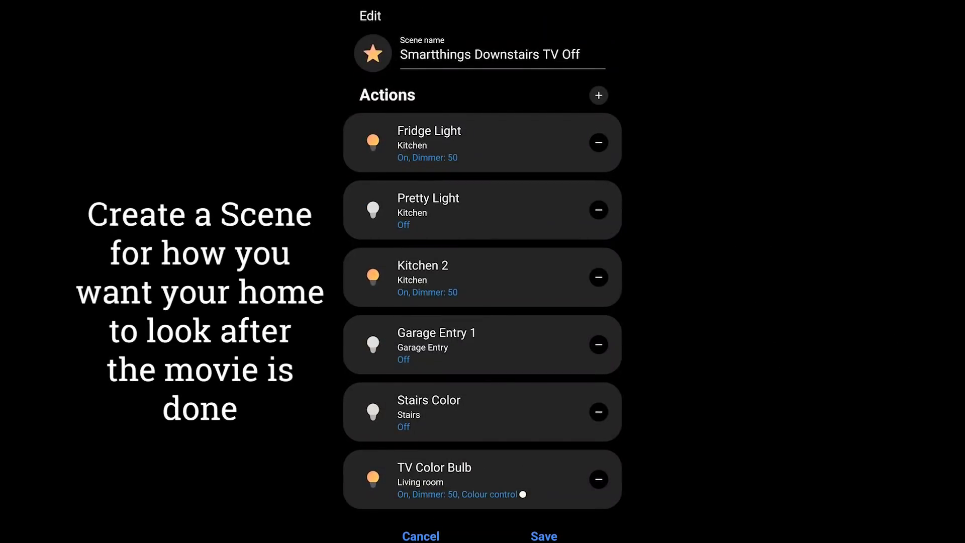
pyautogui.scroll(-3)
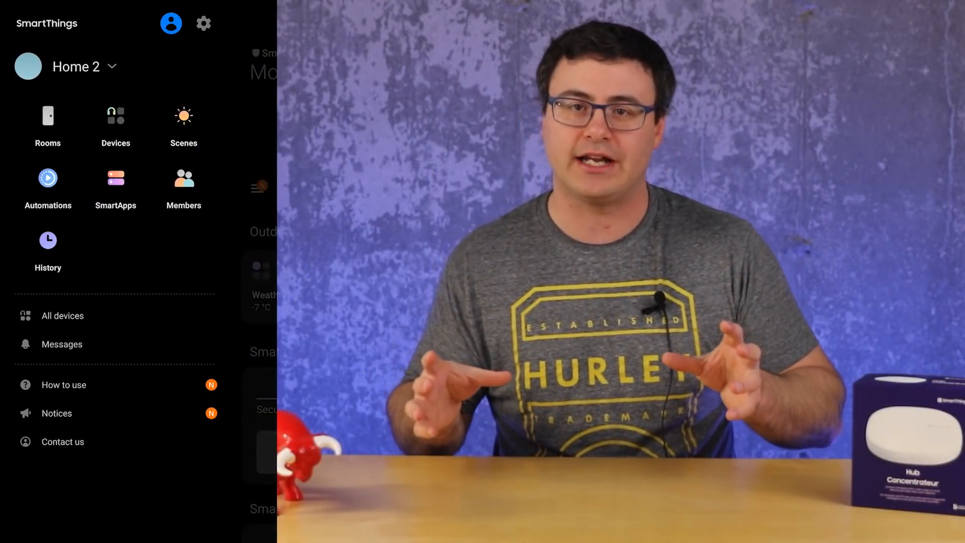
# - Open the installed SmartApps list
pyautogui.click(115, 186)
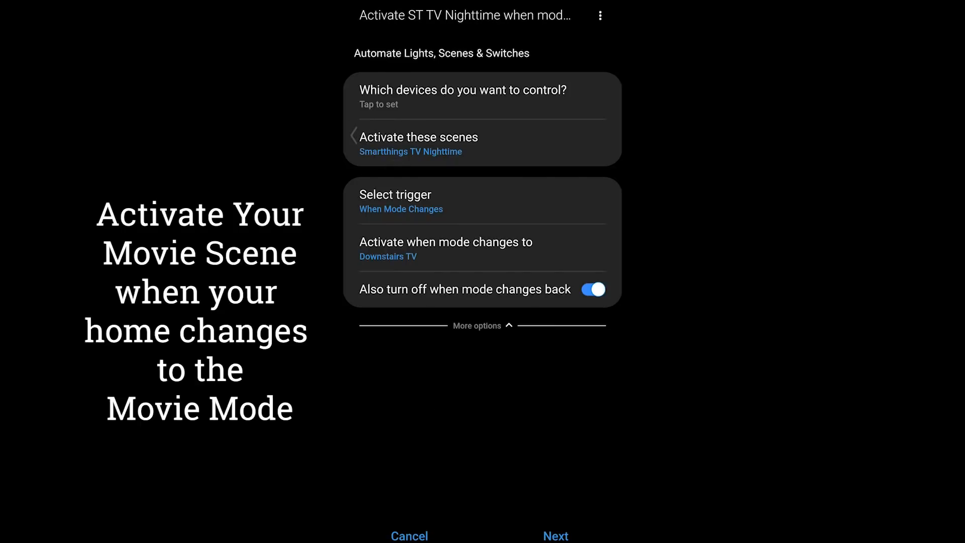
# - Select Downstairs TV as the mode that activates the TV Nighttime scene
pyautogui.click(445, 242)
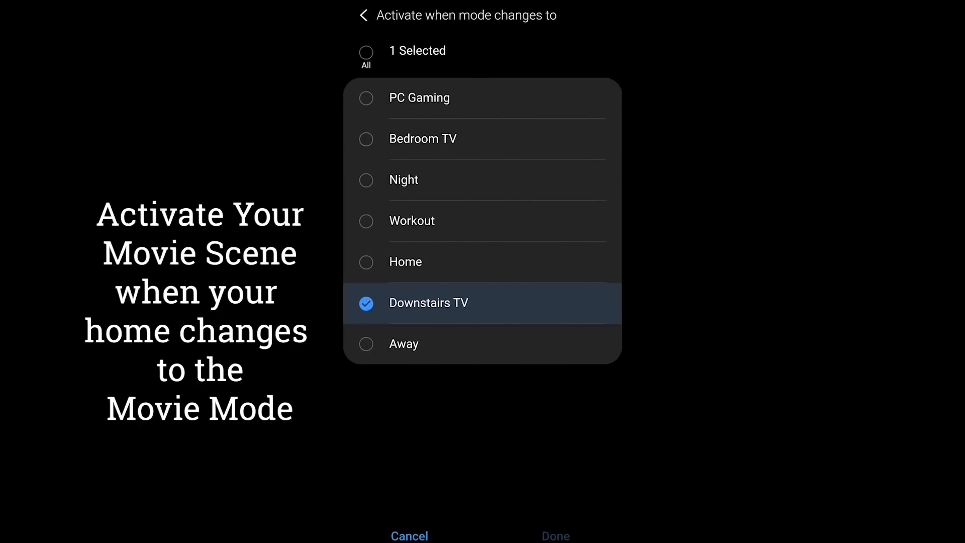
pyautogui.click(555, 535)
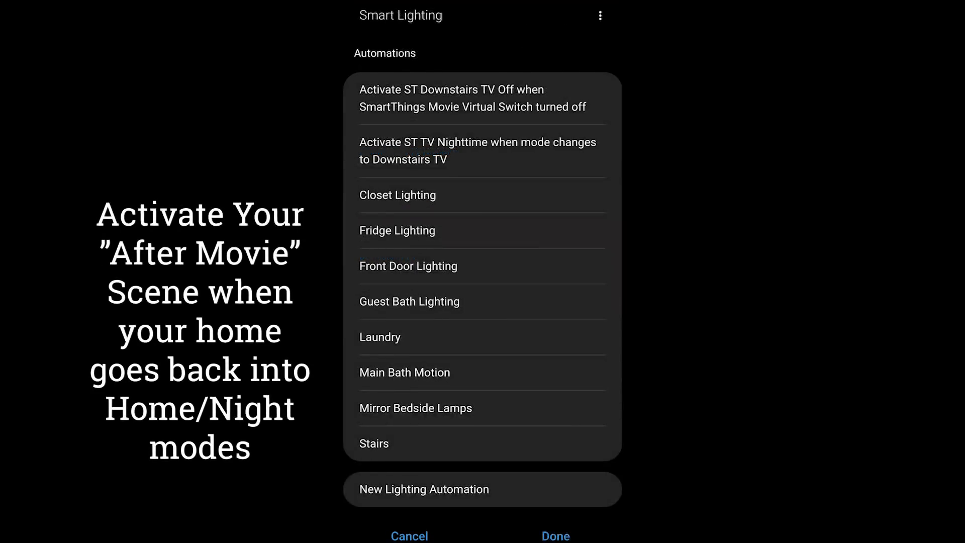
# - Keep Downstairs TV Off as the switch-off automation's scene, then turn the Movie Virtual Switch on
pyautogui.click(482, 98)
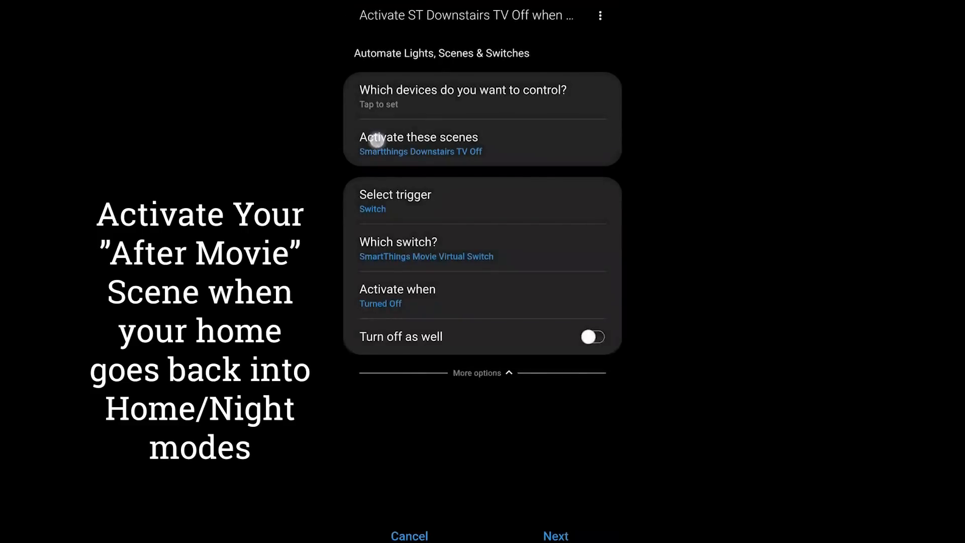
pyautogui.click(419, 144)
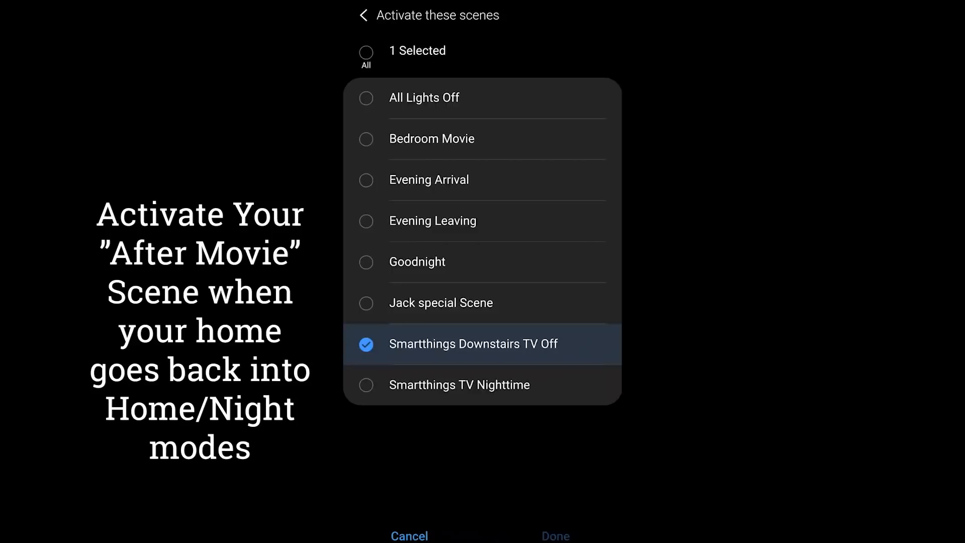
pyautogui.click(554, 534)
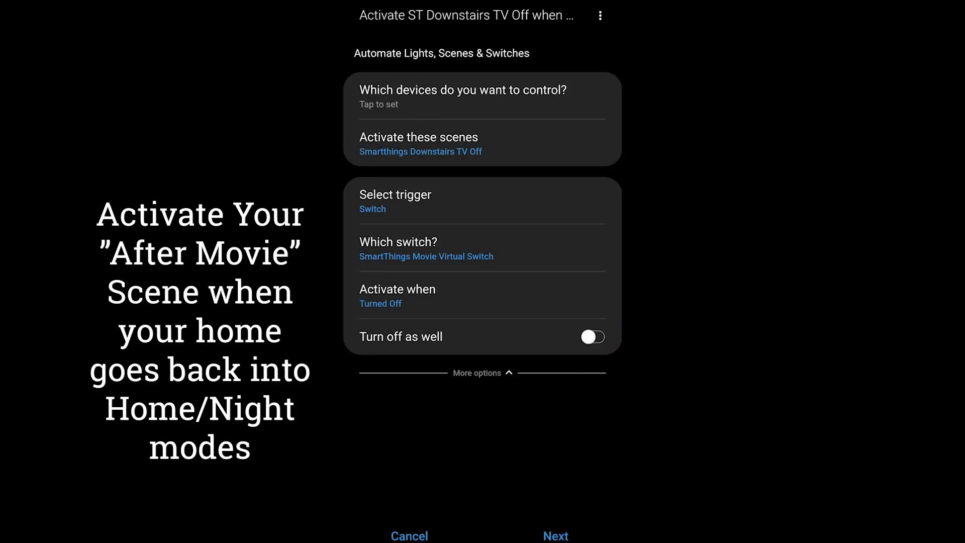
pyautogui.click(396, 201)
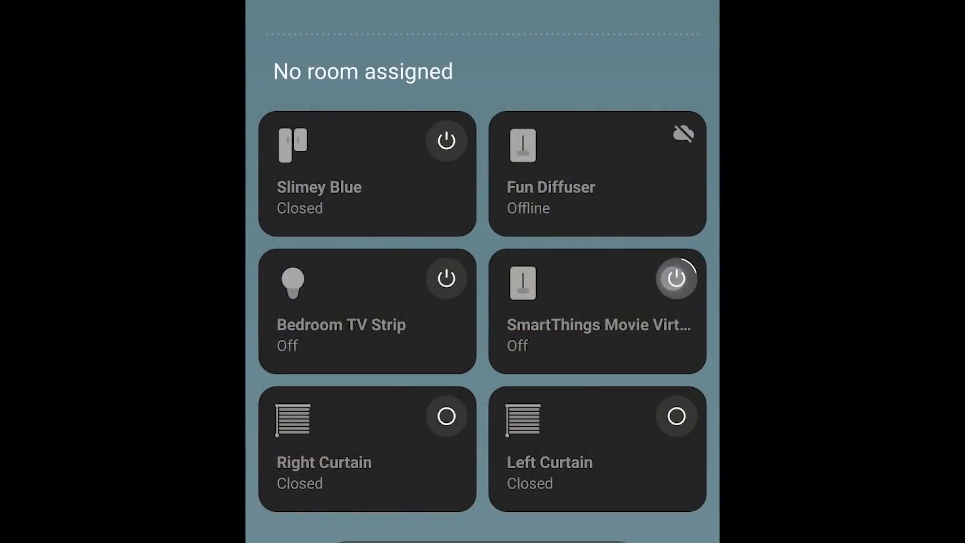
pyautogui.click(675, 278)
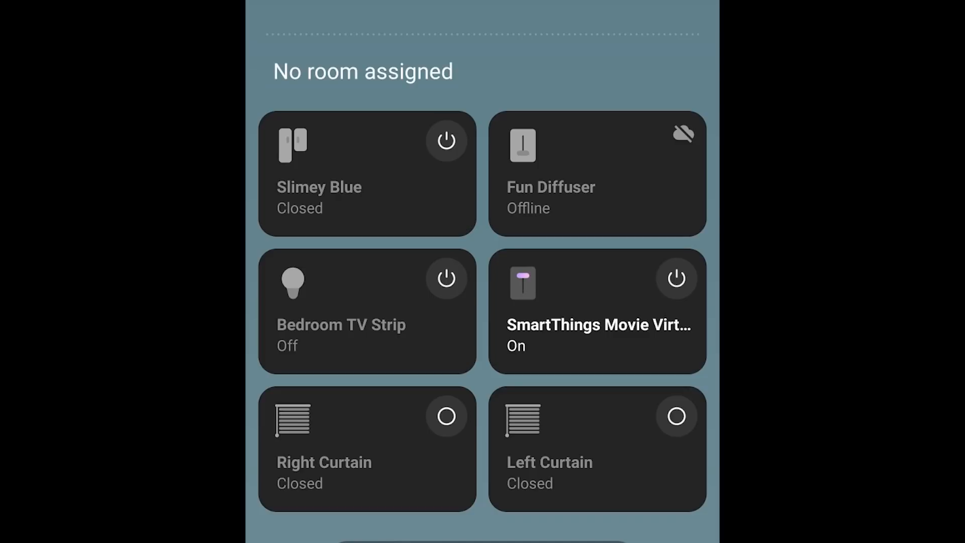